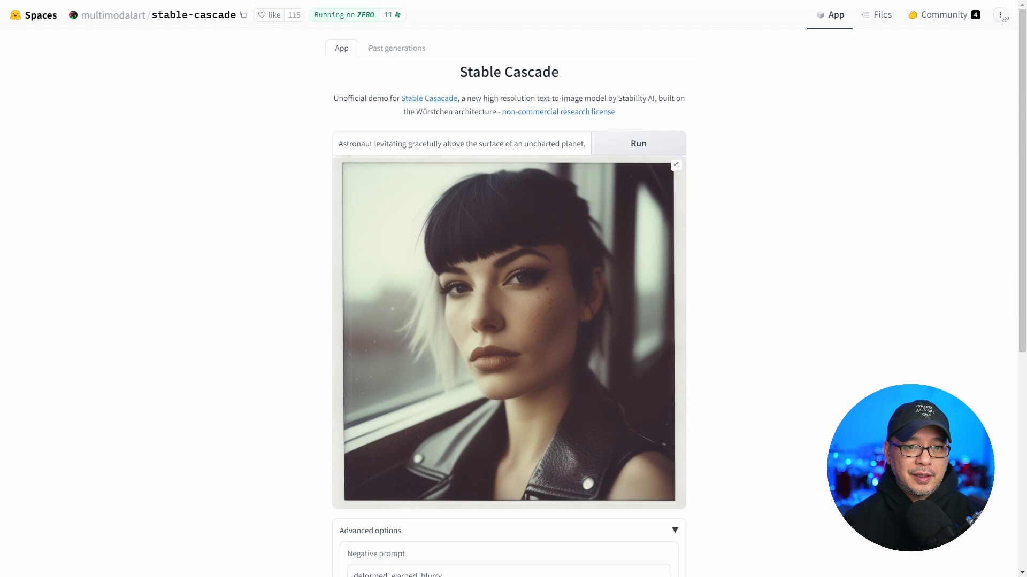
Run the astronaut prompt in the Stable Cascade Space until a GPU is acquired
left_click(637, 143)
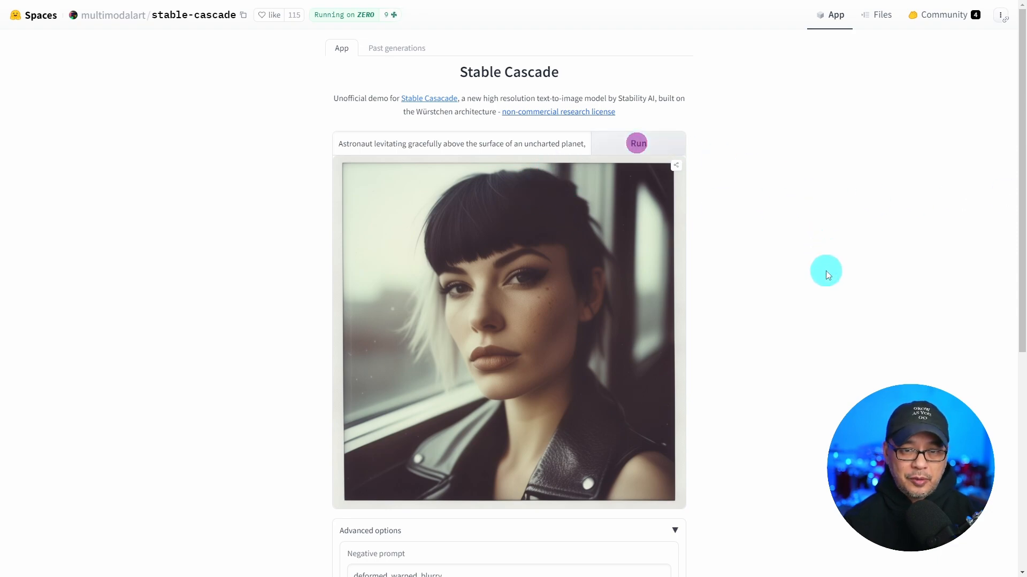
left_click(636, 143)
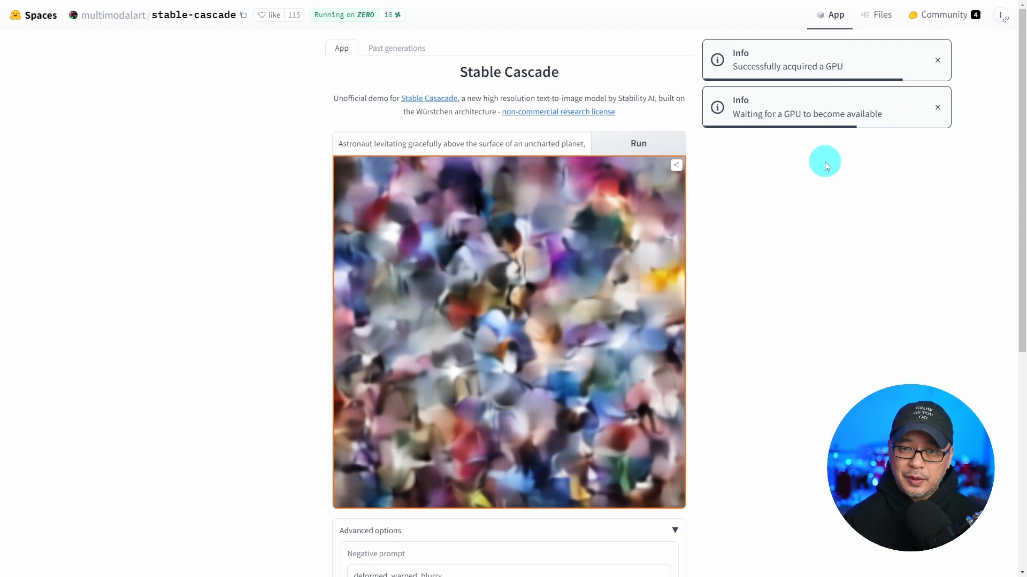
mouse_move(839, 183)
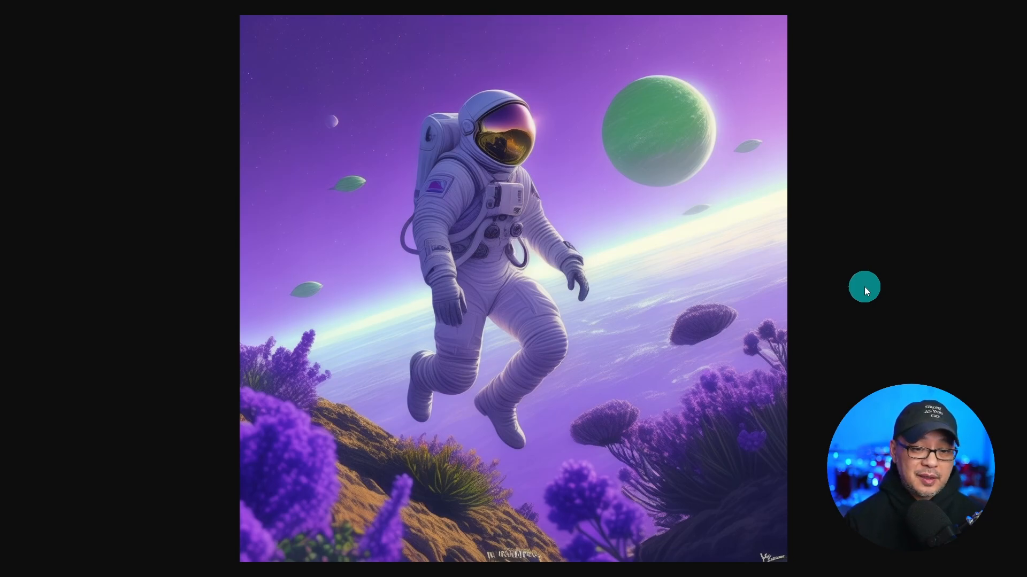
mouse_move(864, 276)
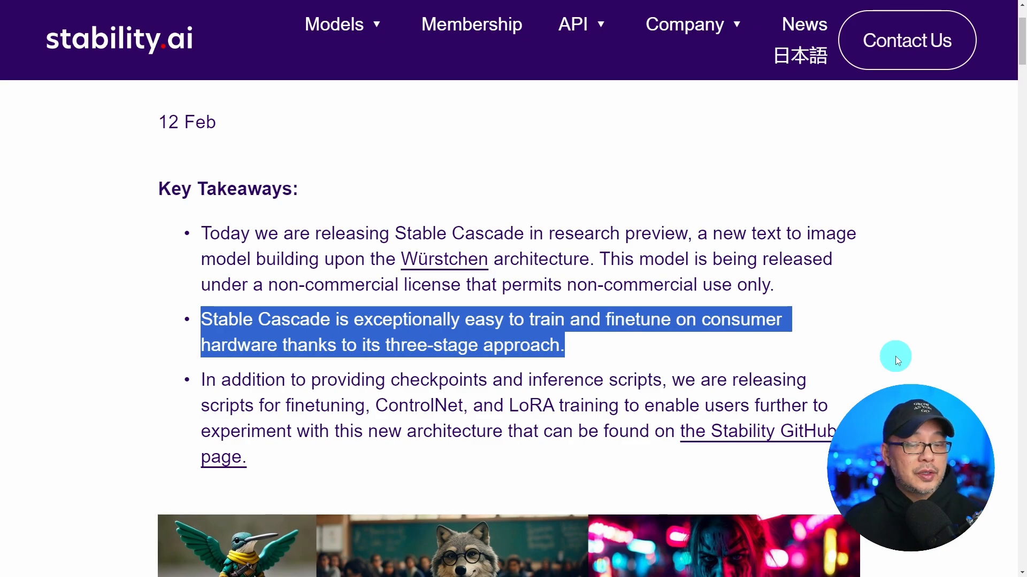
Scroll the Stable Cascade announcement past Key Takeaways to the sample image collage
scroll("down", 3)
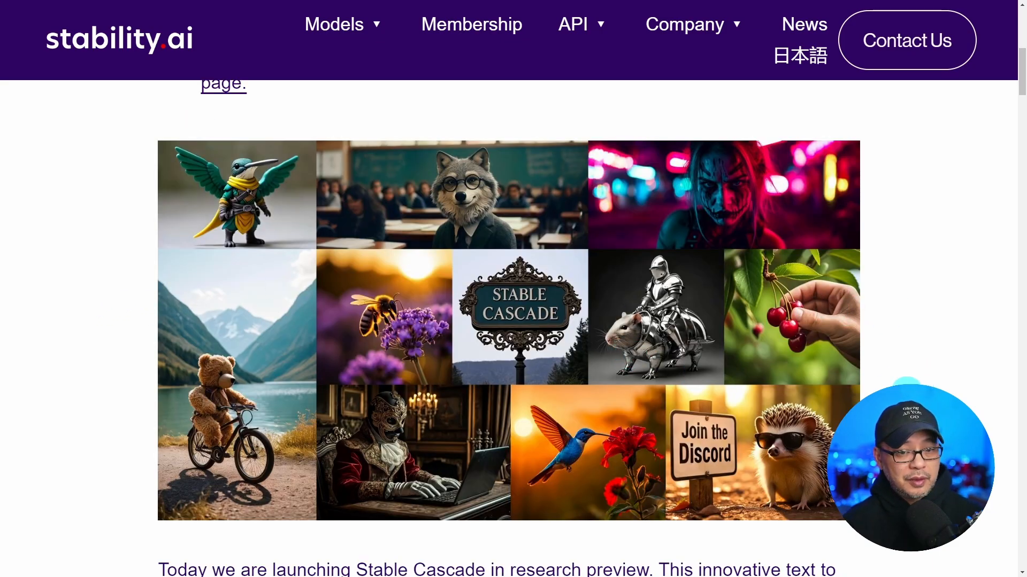
scroll("down", 3)
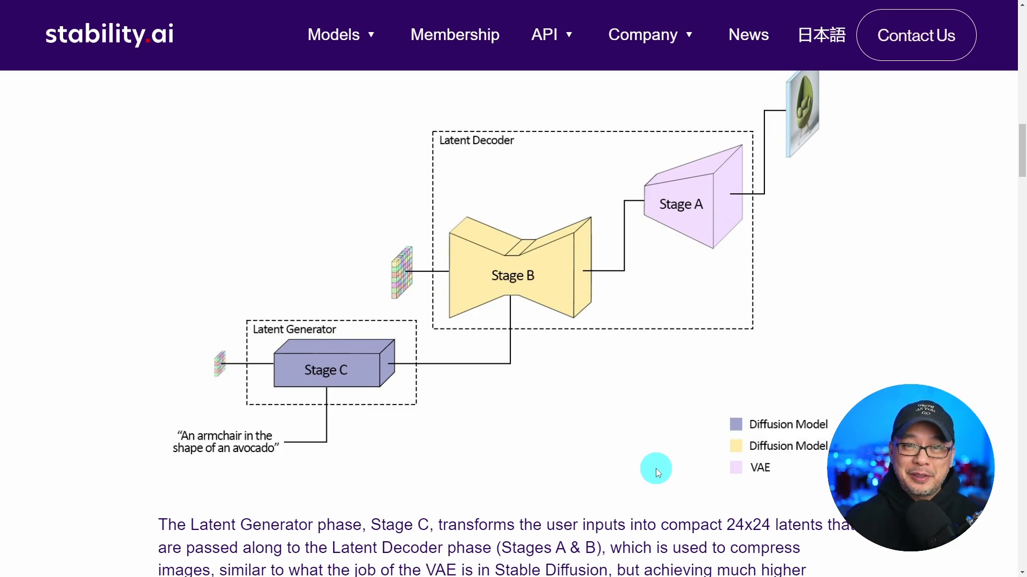
mouse_move(594, 429)
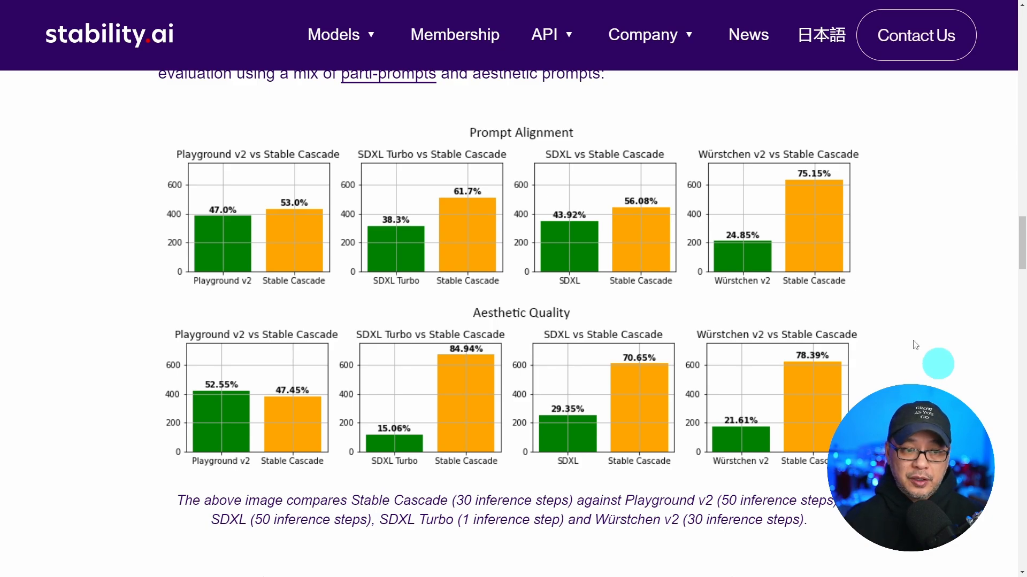
mouse_move(584, 142)
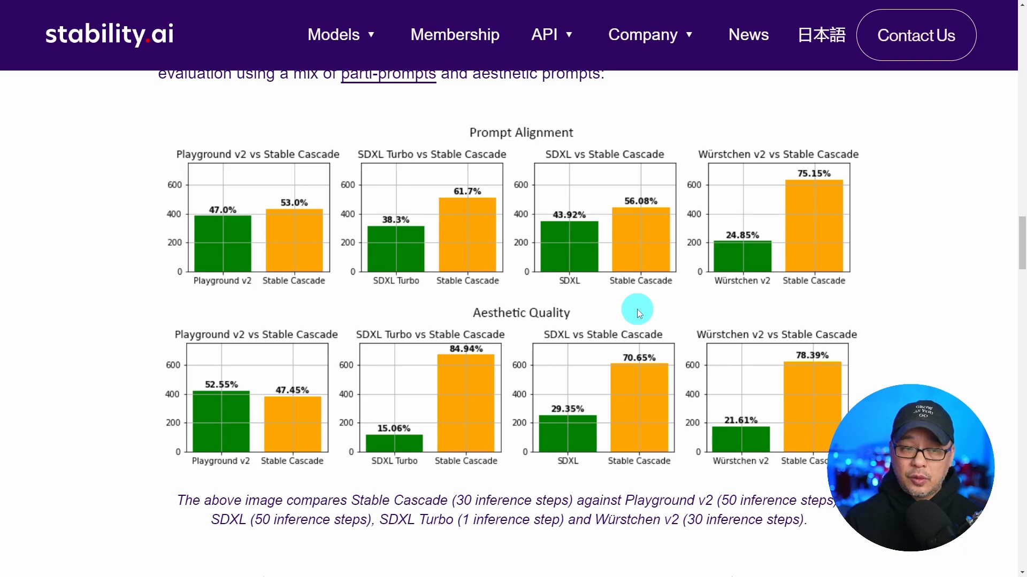
mouse_move(244, 311)
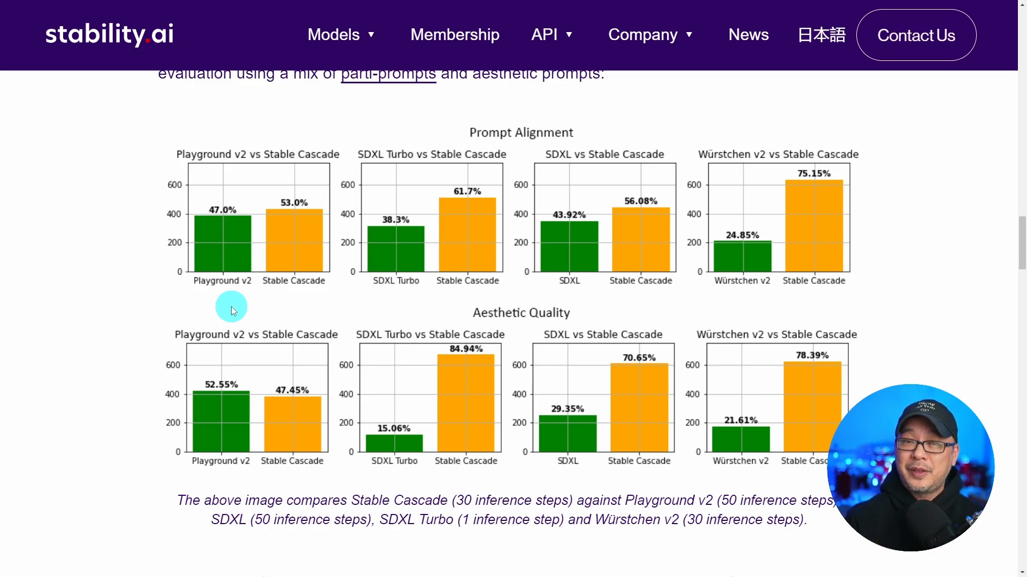
mouse_move(449, 296)
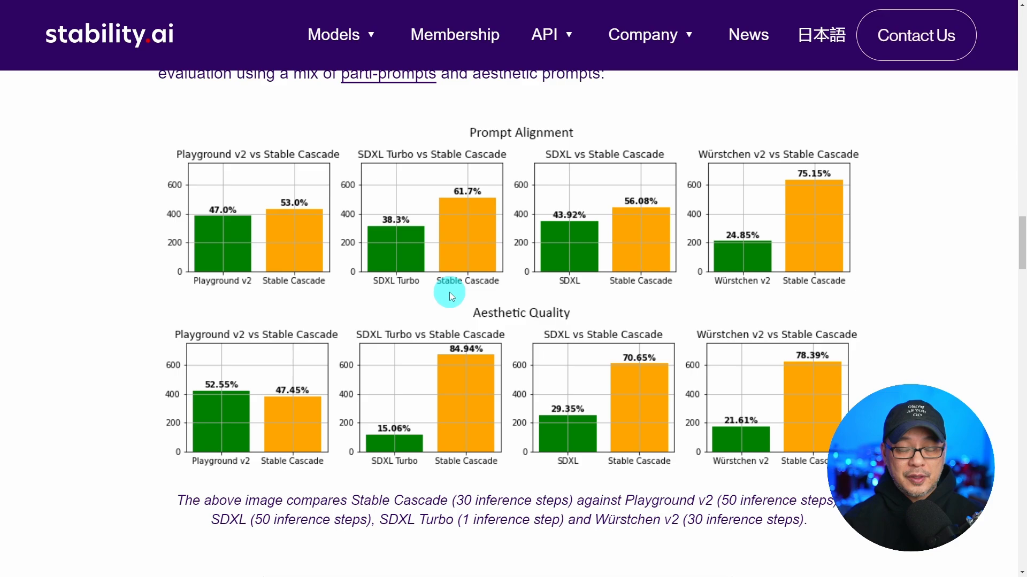
mouse_move(383, 299)
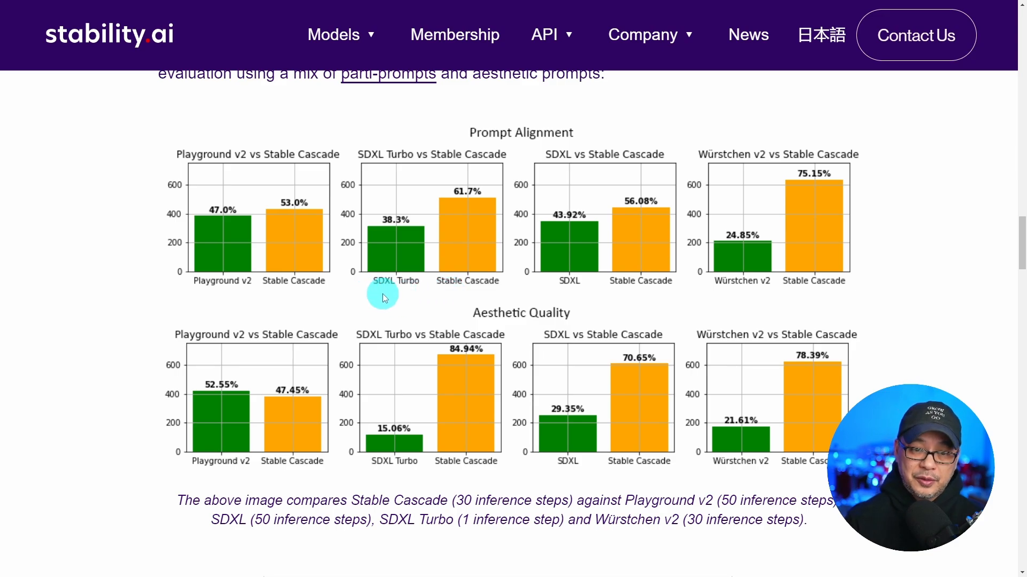
mouse_move(579, 295)
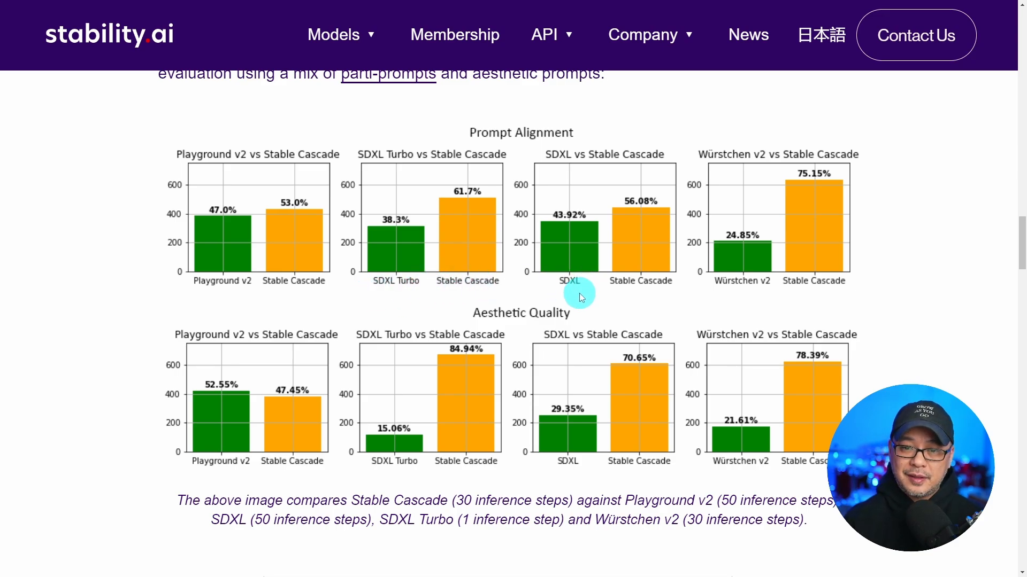
mouse_move(742, 306)
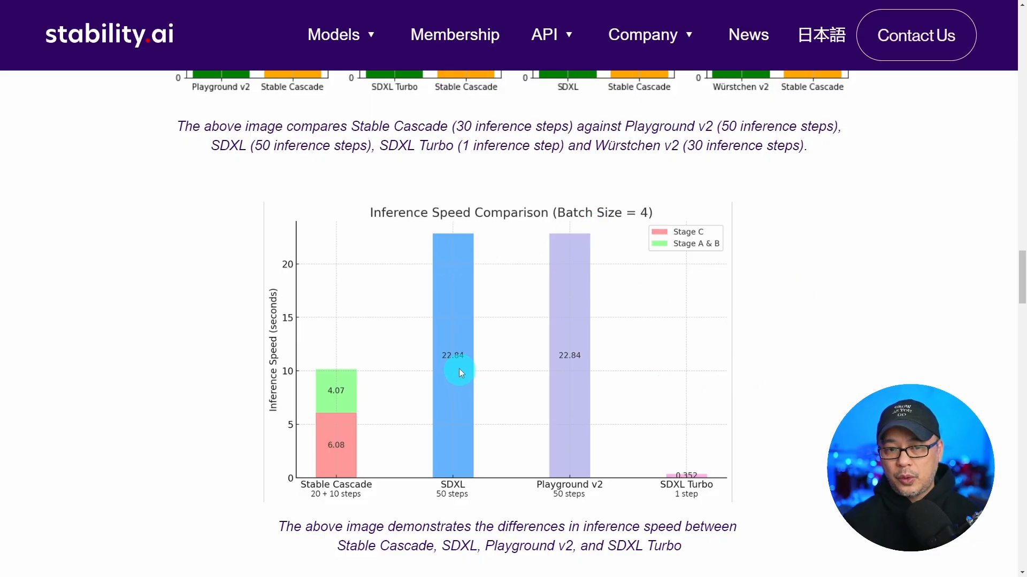
mouse_move(567, 383)
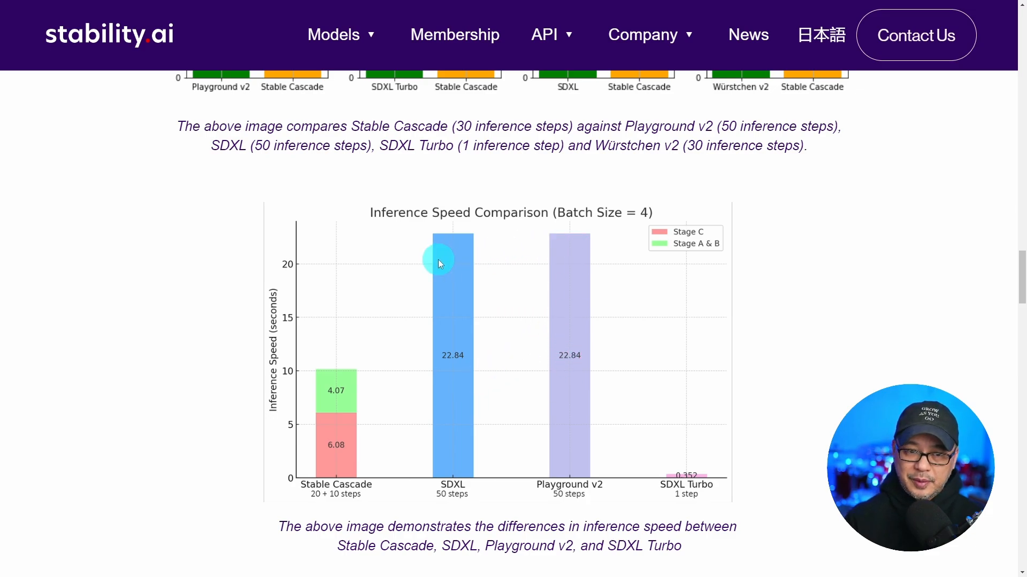
mouse_move(399, 408)
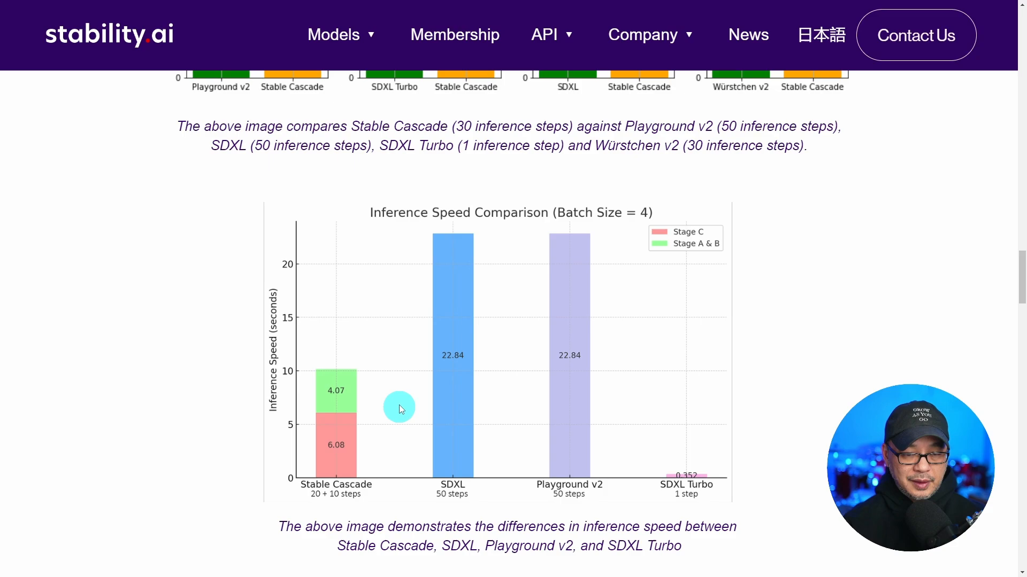
mouse_move(385, 385)
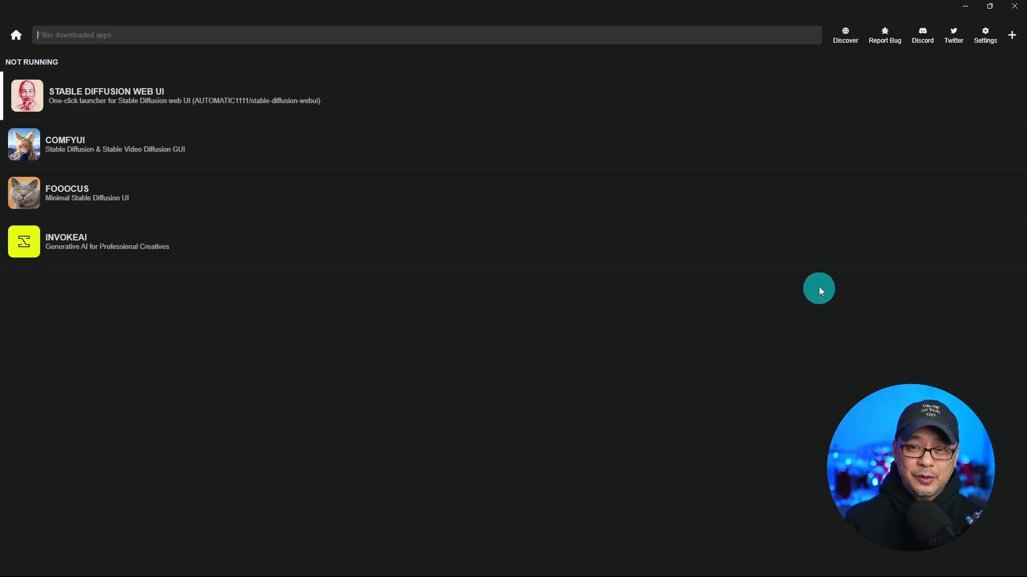
mouse_move(845, 34)
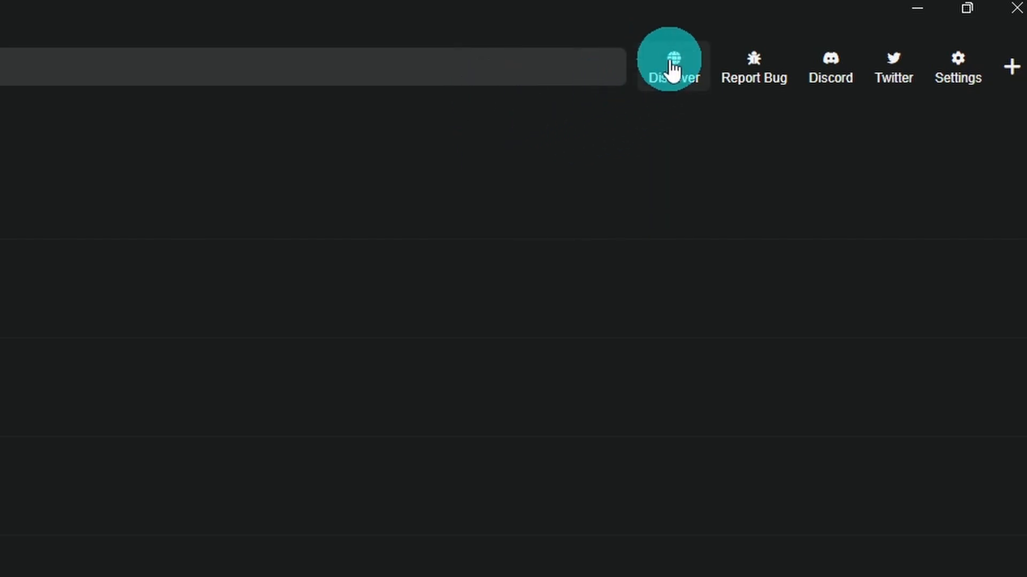
Download the Stable Cascade script from Pinokio's verified publishers catalog
left_click(670, 66)
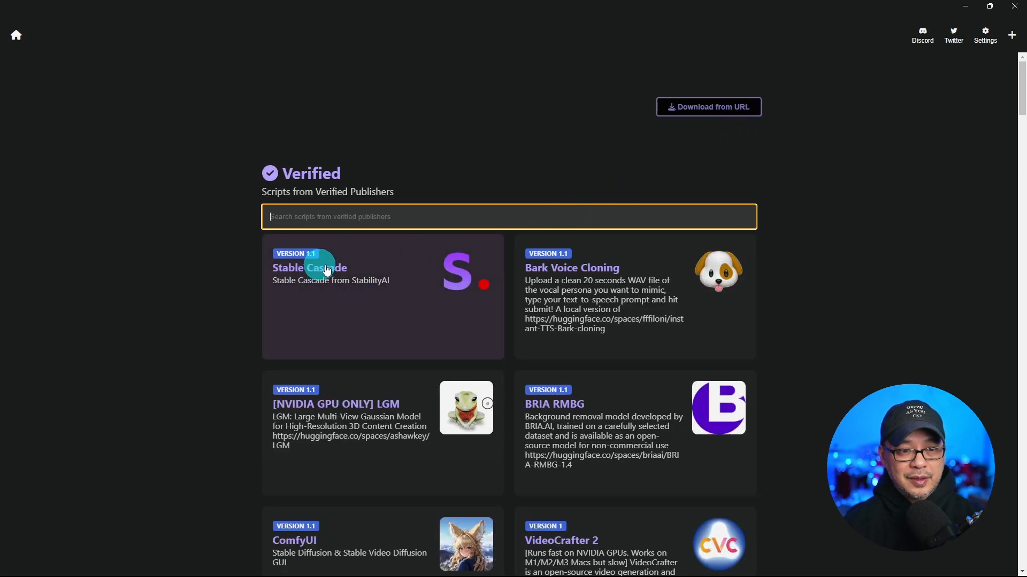
mouse_move(311, 306)
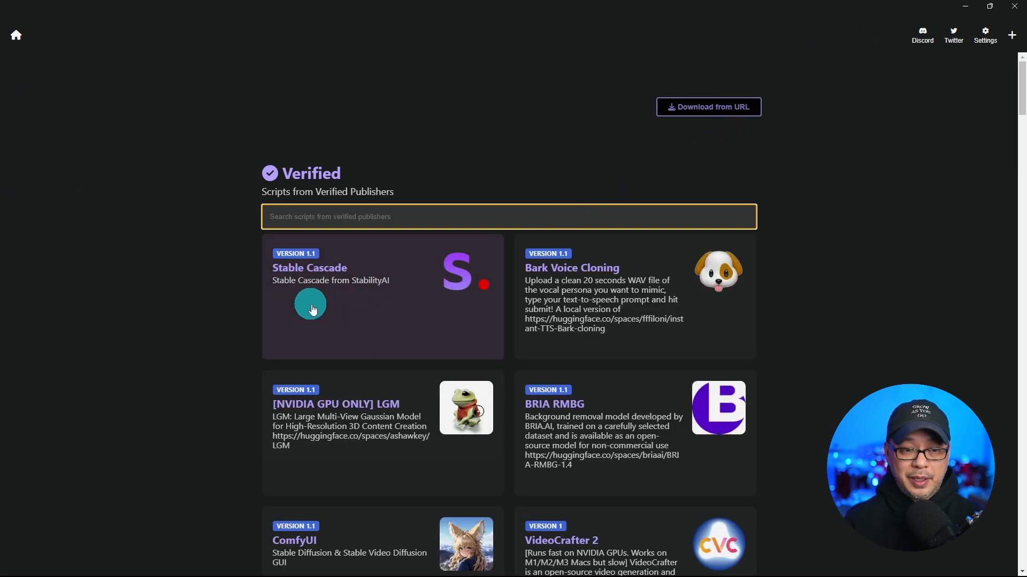
left_click(309, 308)
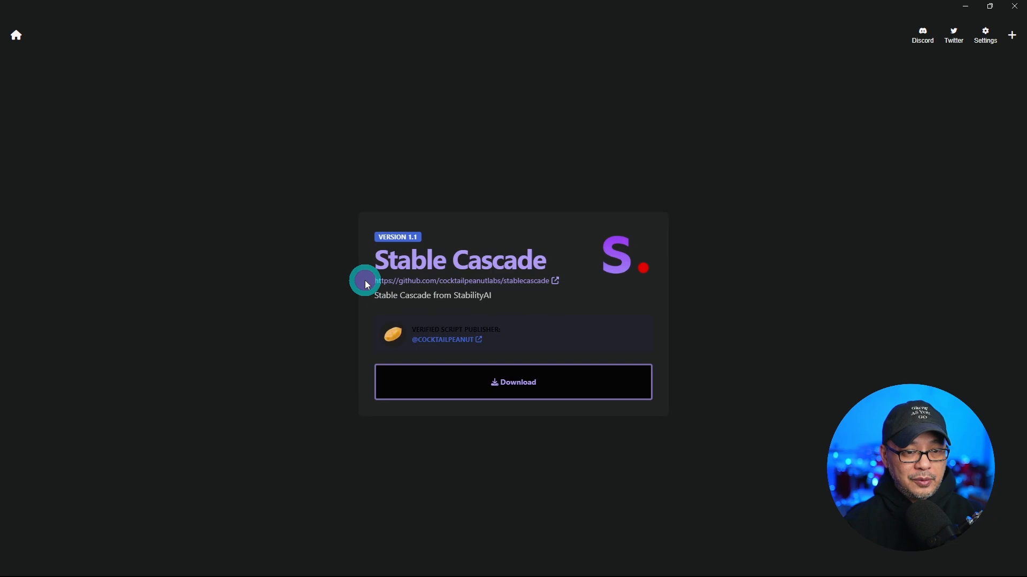
left_click(513, 382)
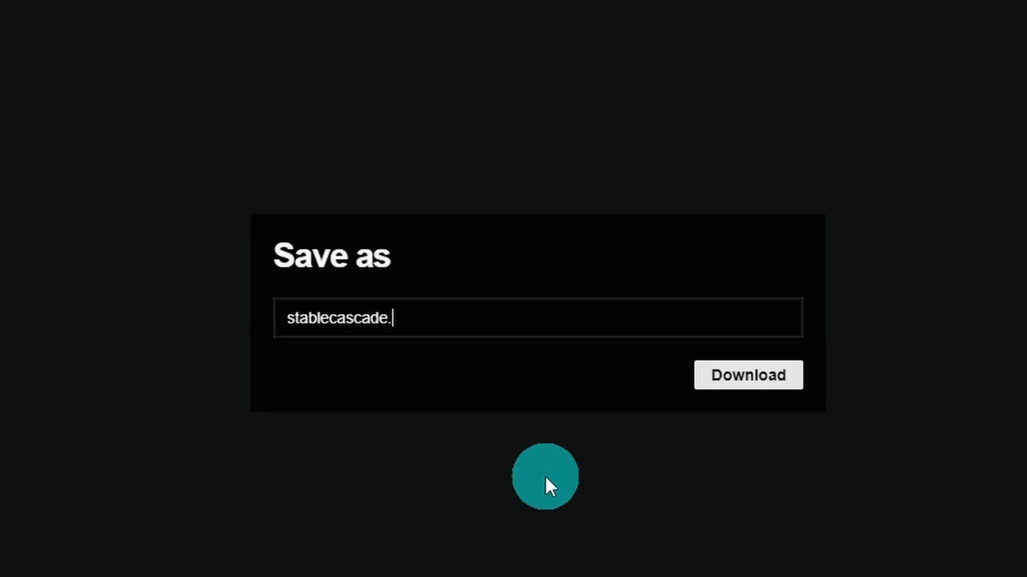
Confirm the 'stablecascade' save name and, once downloaded, open the Stable Cascade app page
key("Backspace")
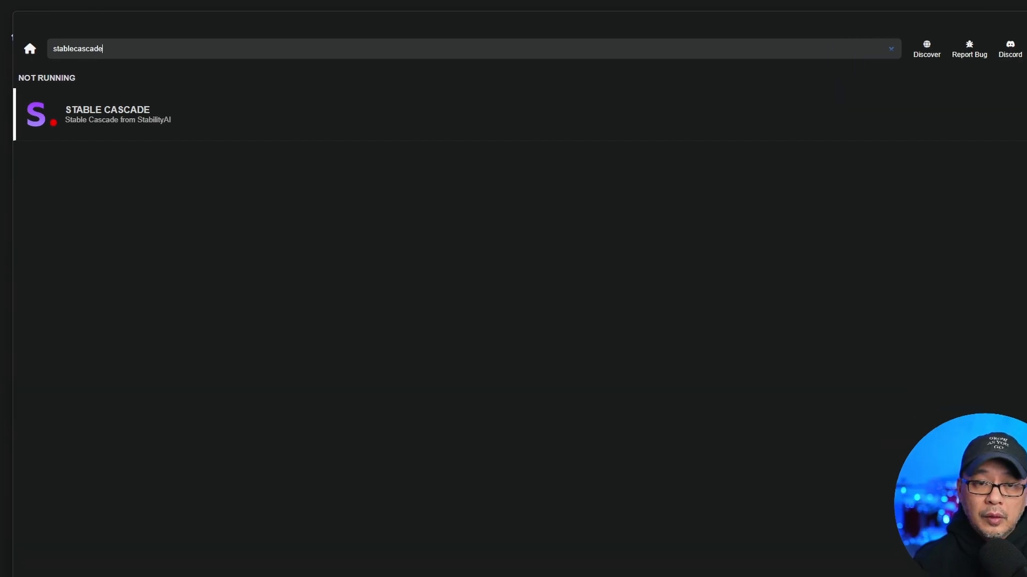
left_click(99, 114)
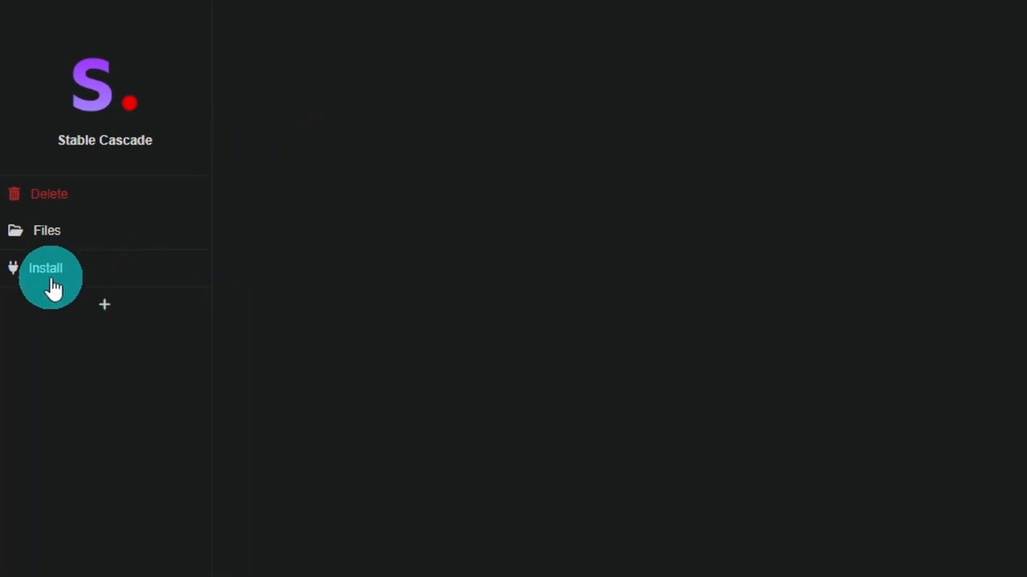
Start installing Stable Cascade from its Pinokio sidebar
left_click(51, 277)
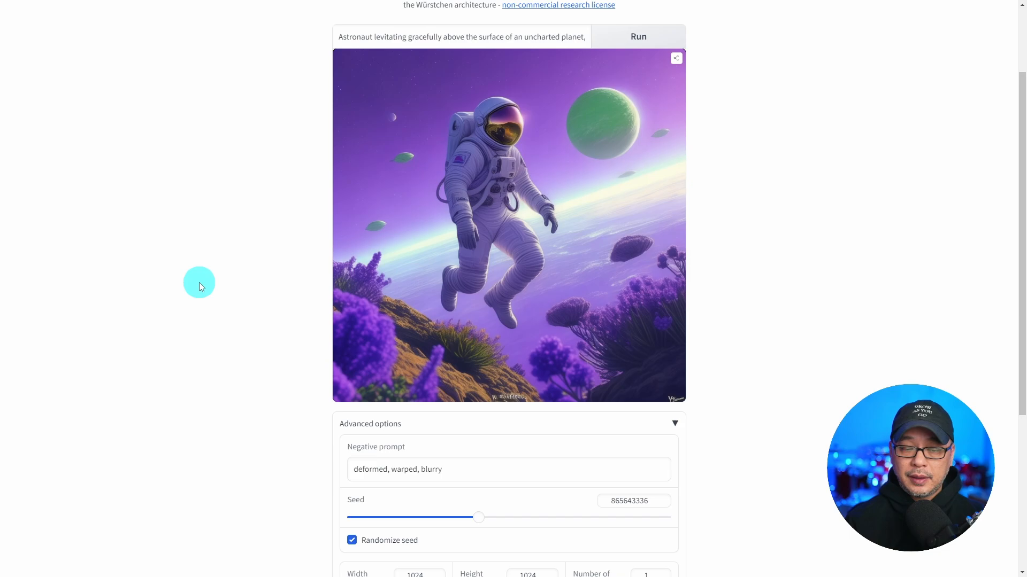
scroll("down", 3)
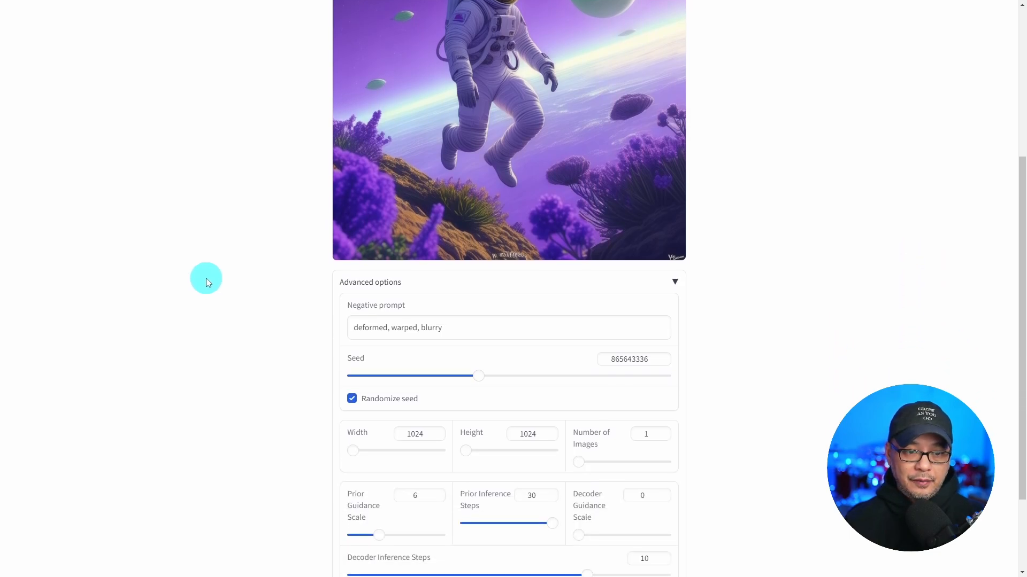
scroll("down", 3)
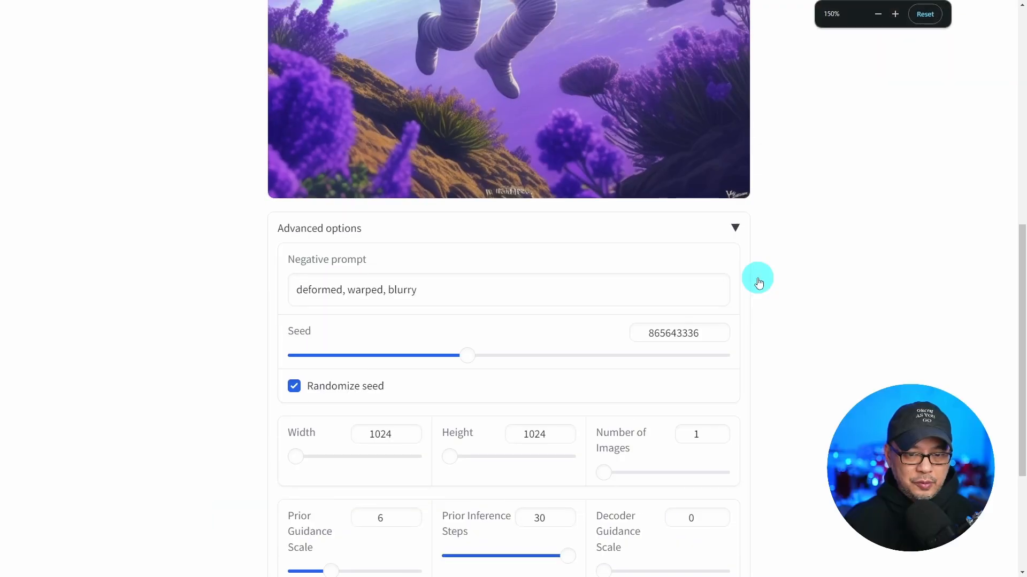
scroll("down", 3)
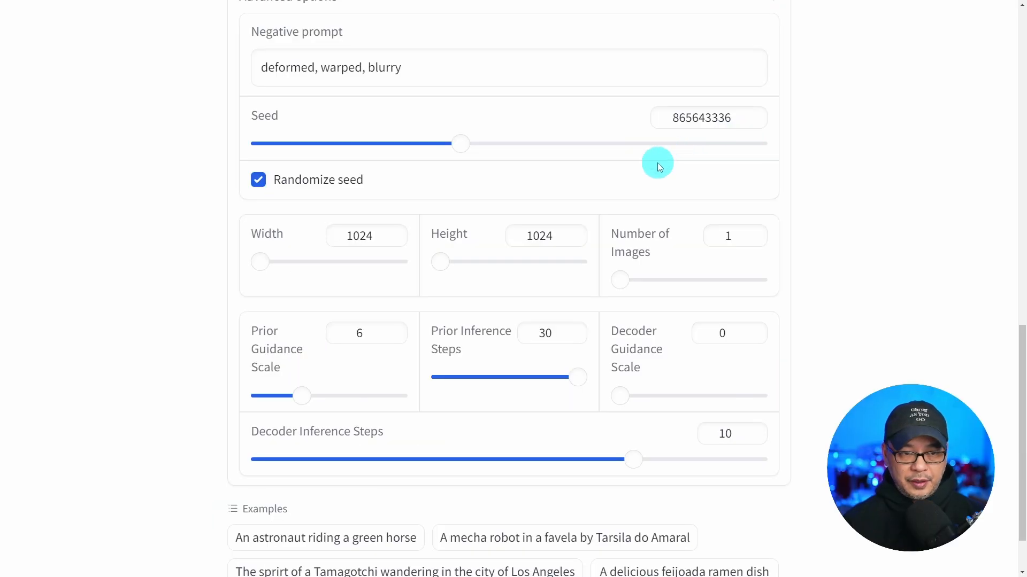
mouse_move(779, 236)
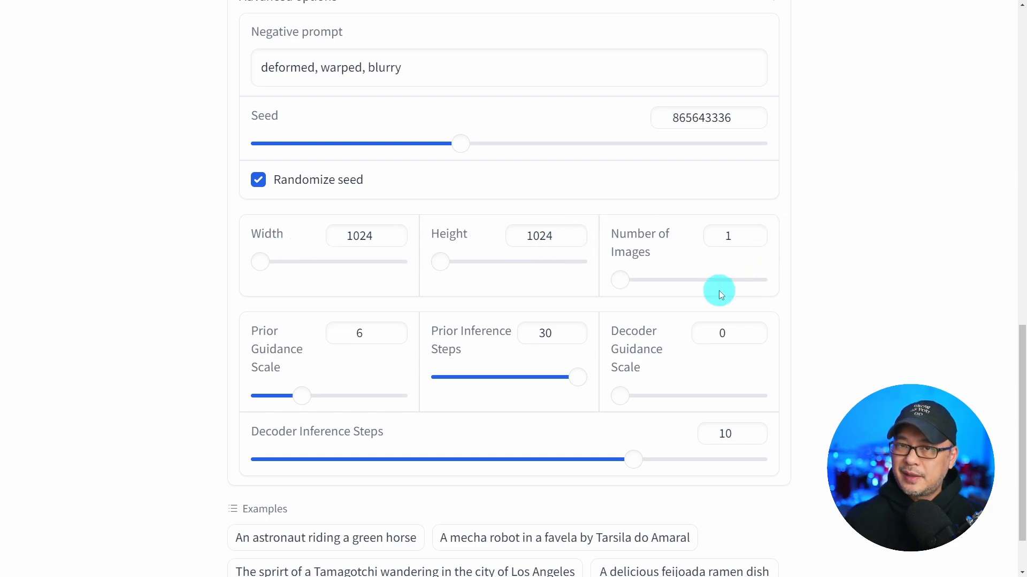
mouse_move(236, 376)
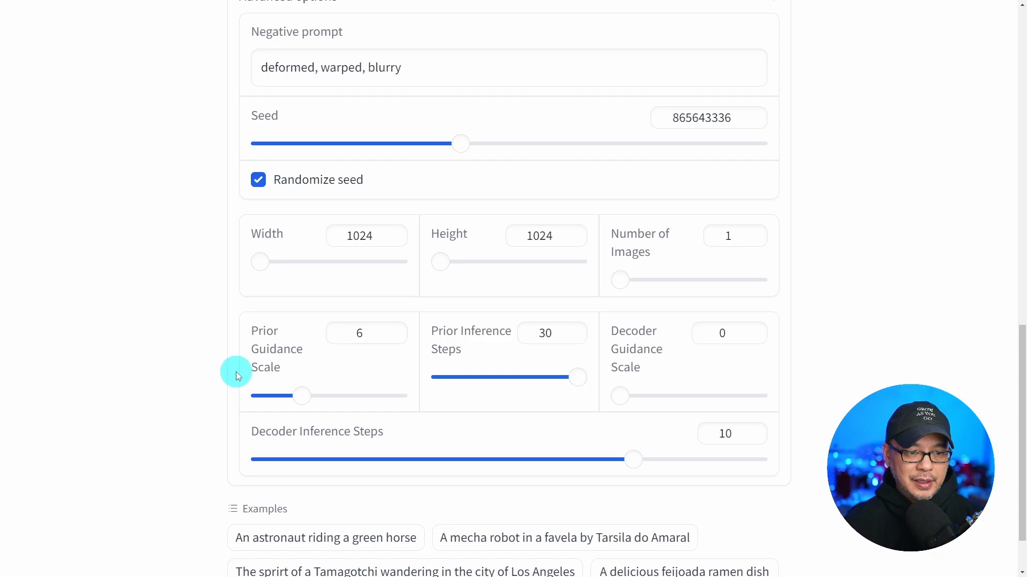
mouse_move(478, 367)
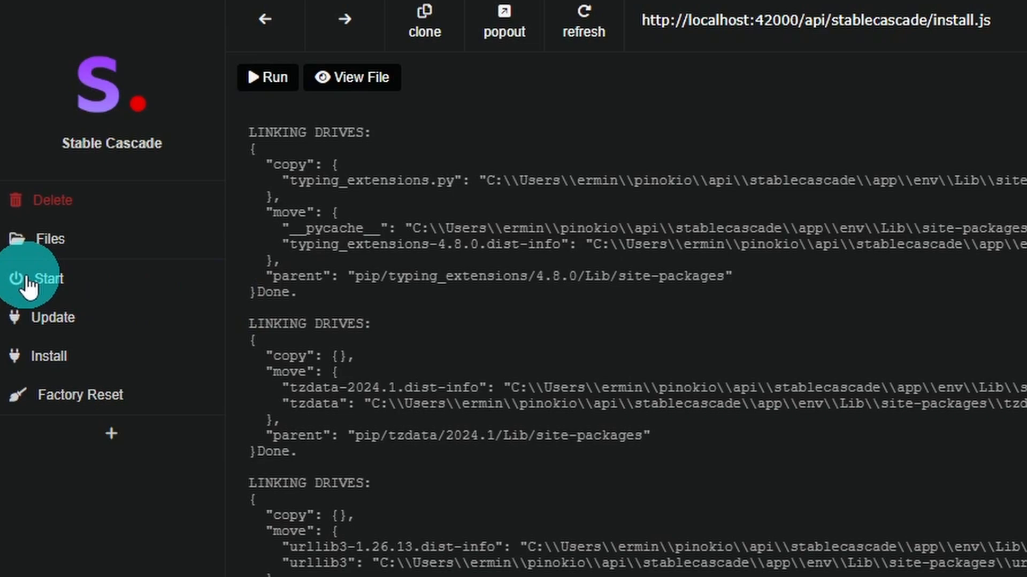
Start Stable Cascade, let the models load, and open its local web UI
left_click(46, 278)
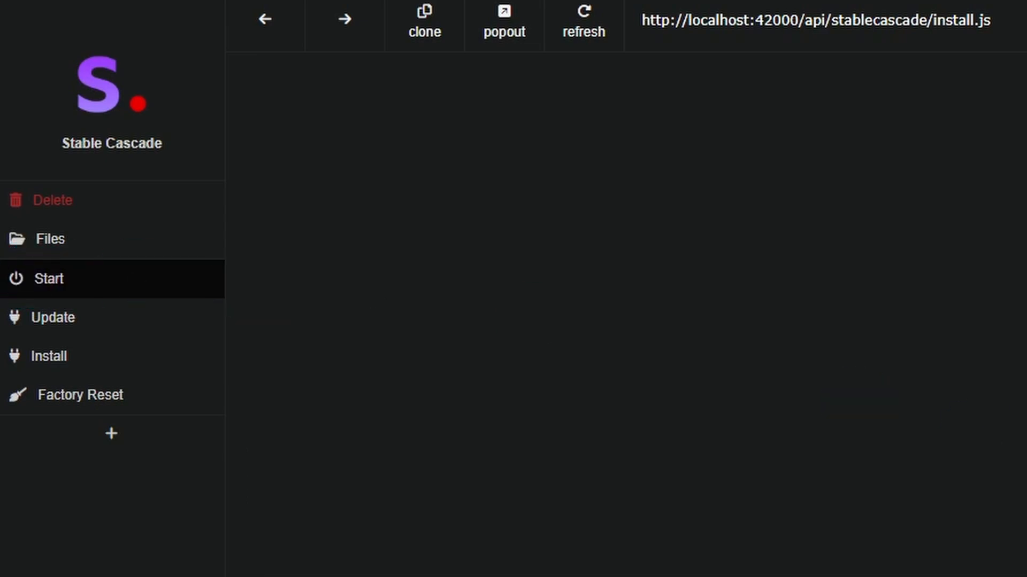
left_click(47, 278)
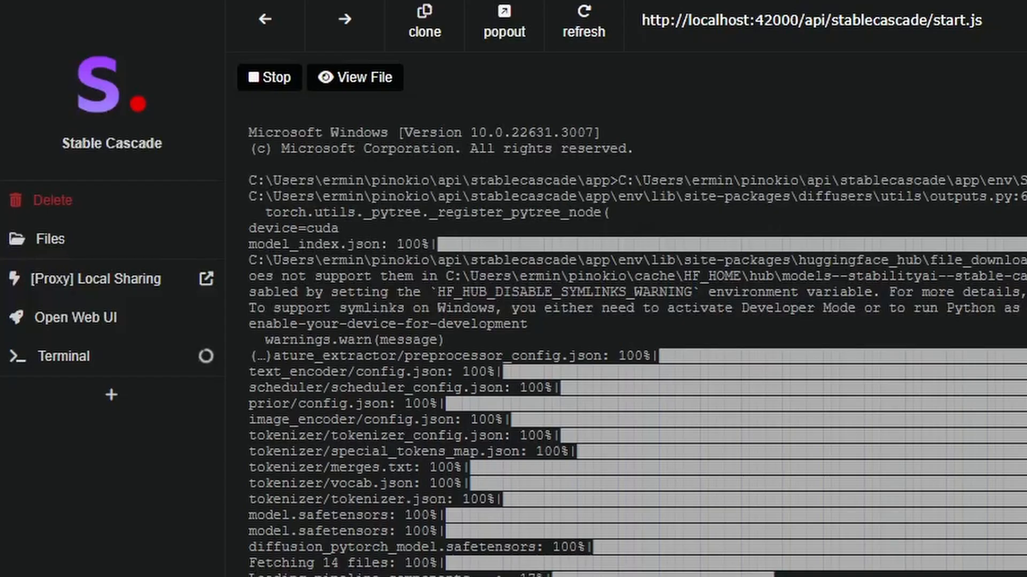
left_click(76, 317)
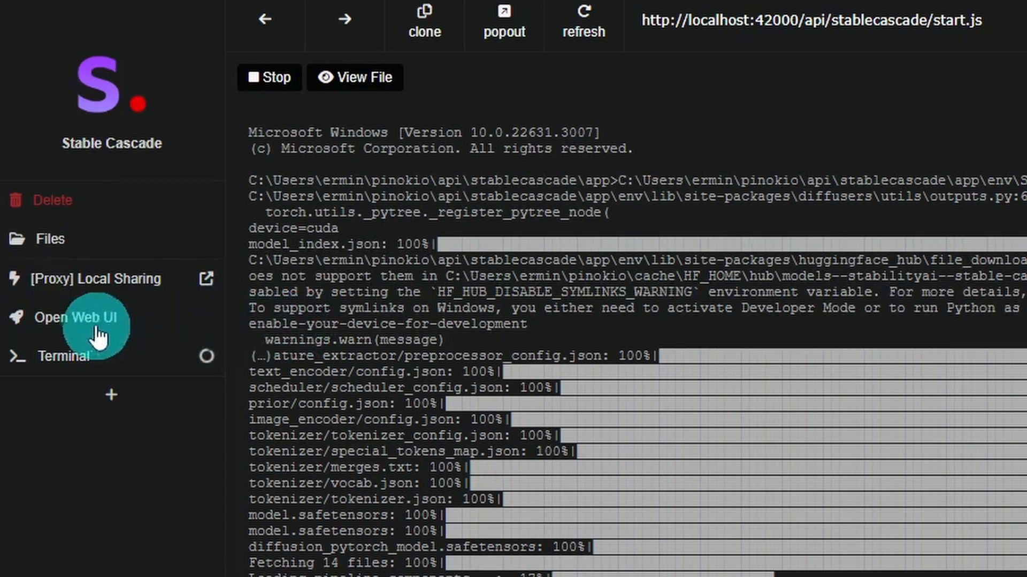
left_click(75, 319)
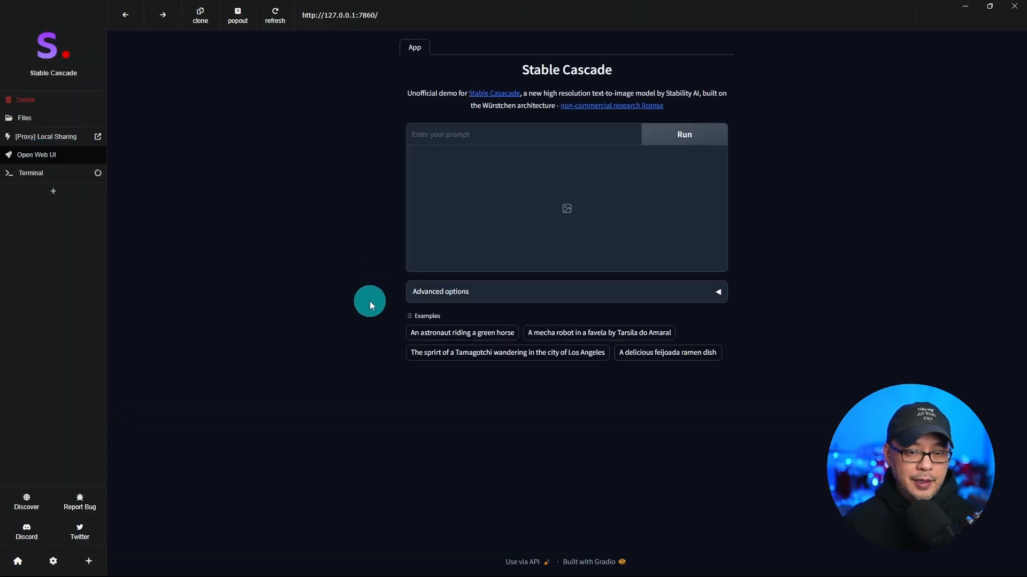
mouse_move(599, 291)
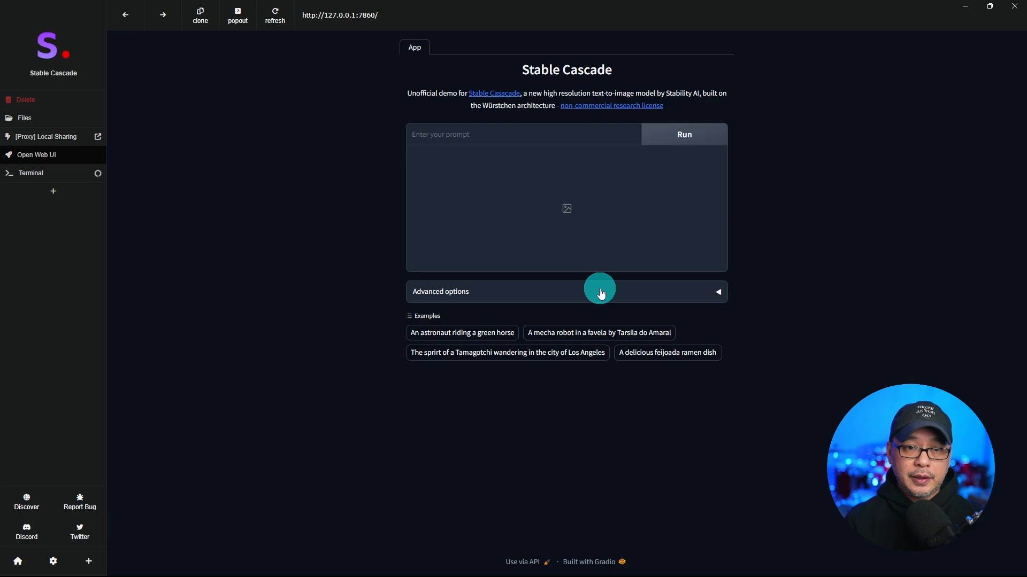
mouse_move(377, 231)
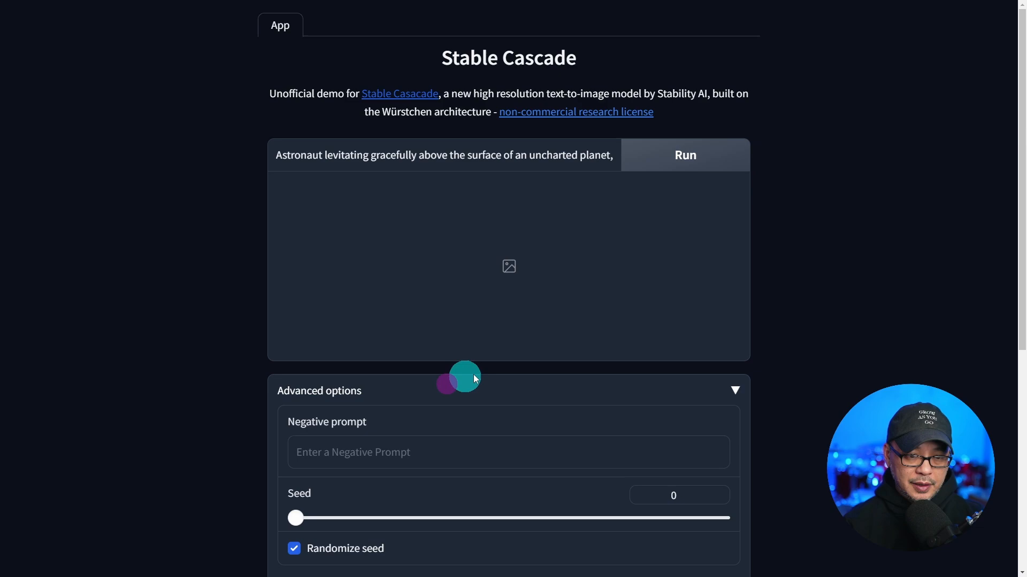
Add negative prompt 'ugly, deformed, warped' and set height to 1536, then back to 1024
scroll("down", 3)
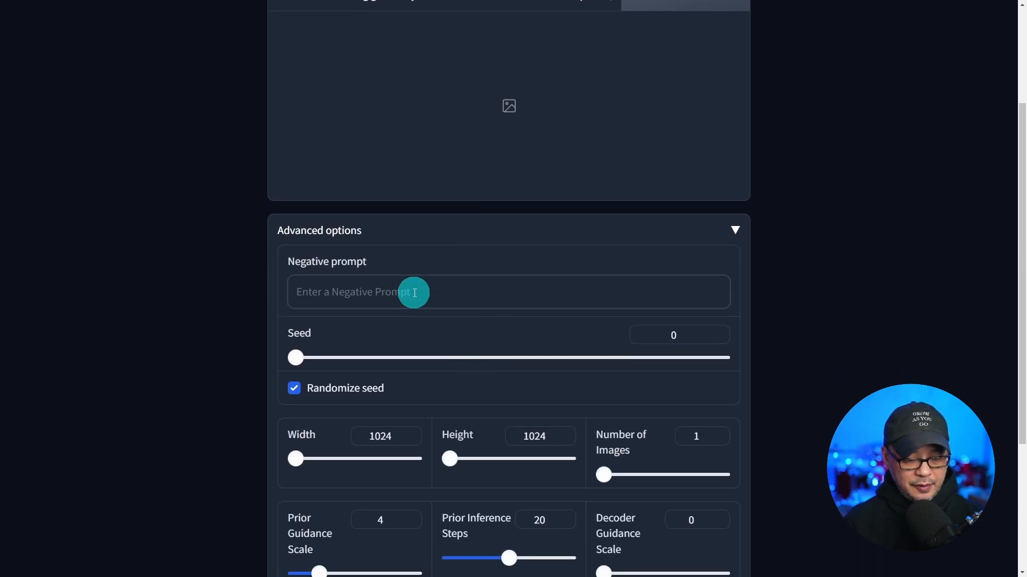
type("ugle")
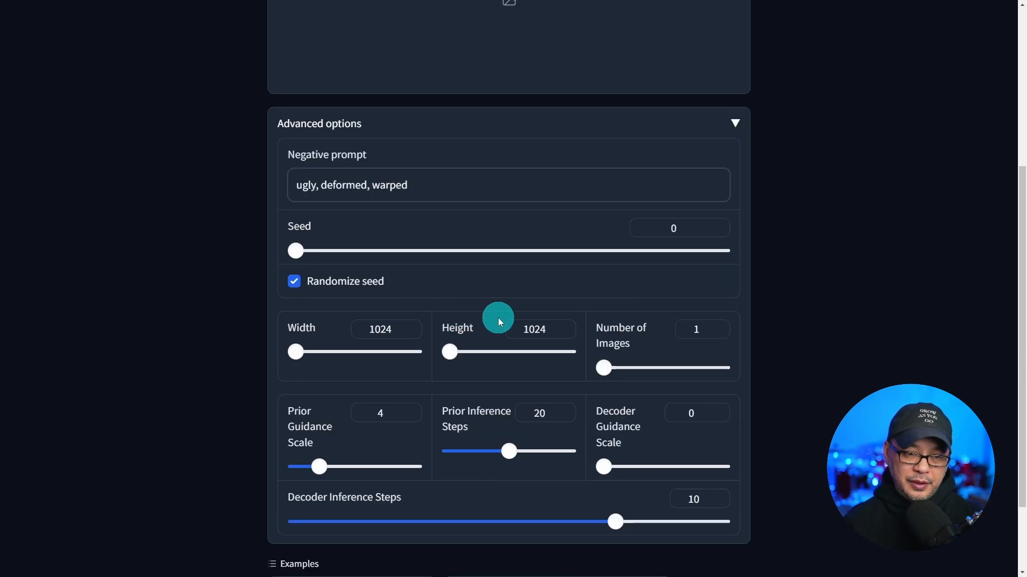
scroll("down", 3)
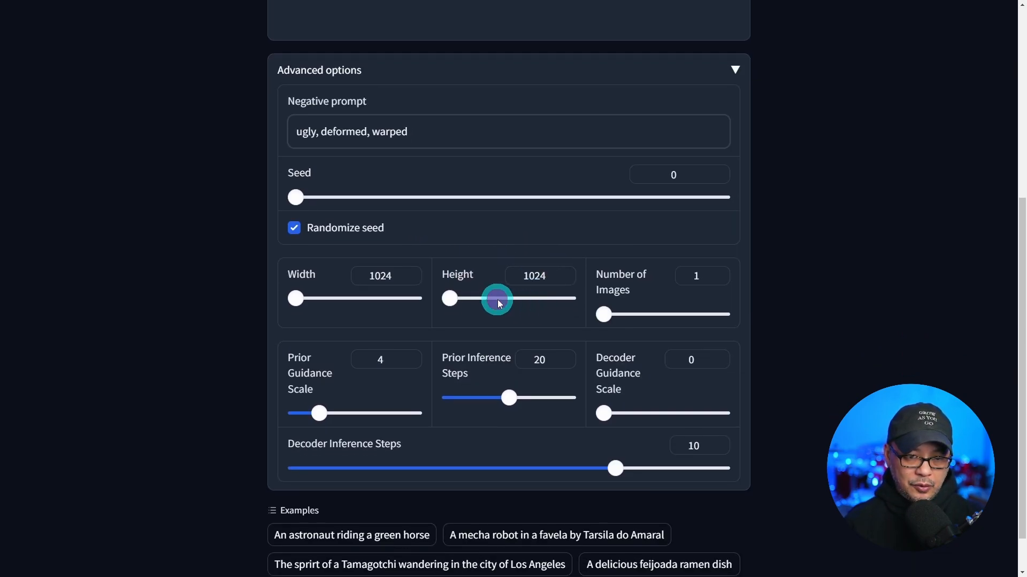
left_click_drag(497, 299, 568, 298)
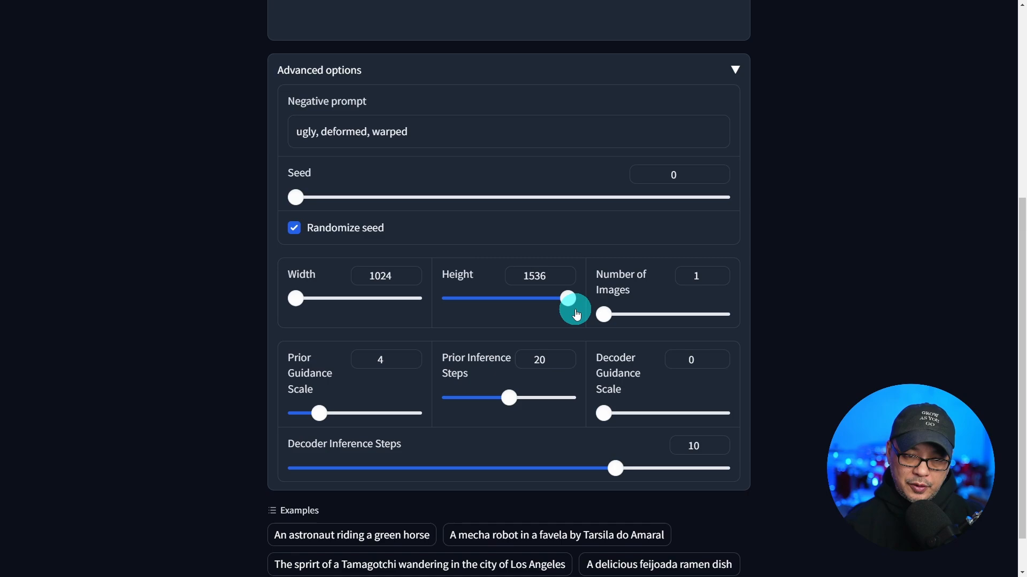
left_click_drag(566, 298, 448, 297)
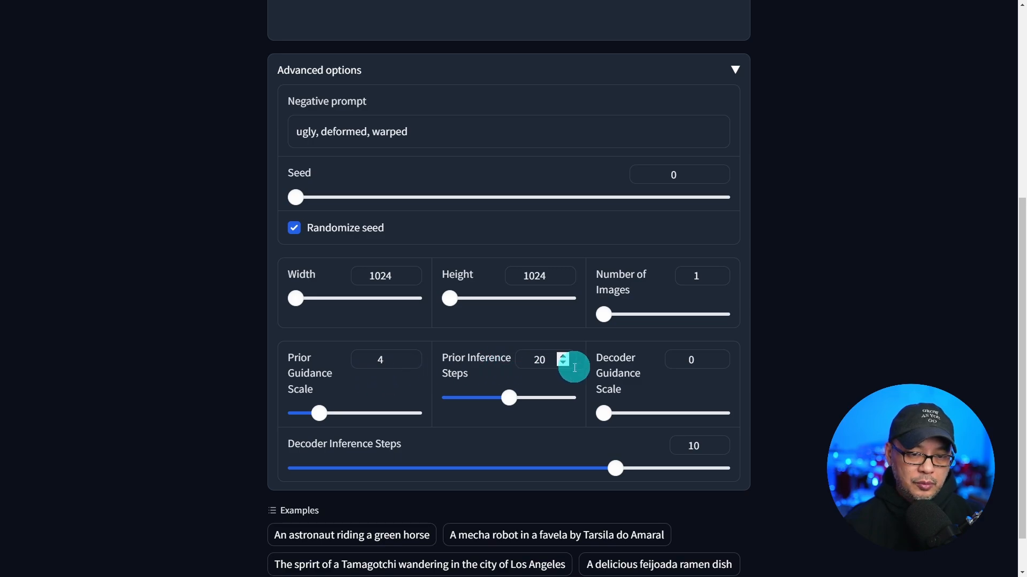
mouse_move(379, 460)
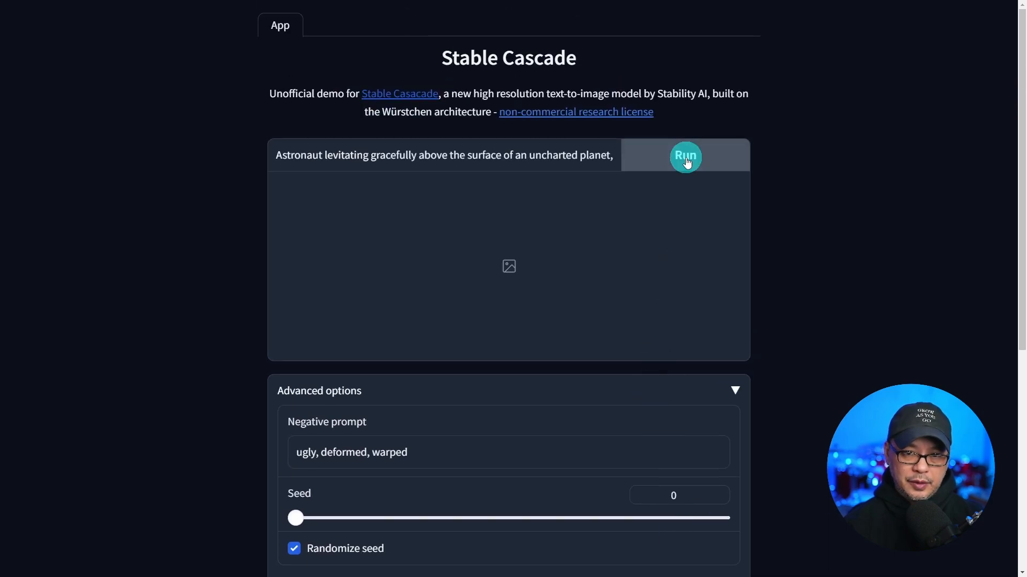
Generate the astronaut image locally and watch step timings in Pinokio's terminal
left_click(685, 156)
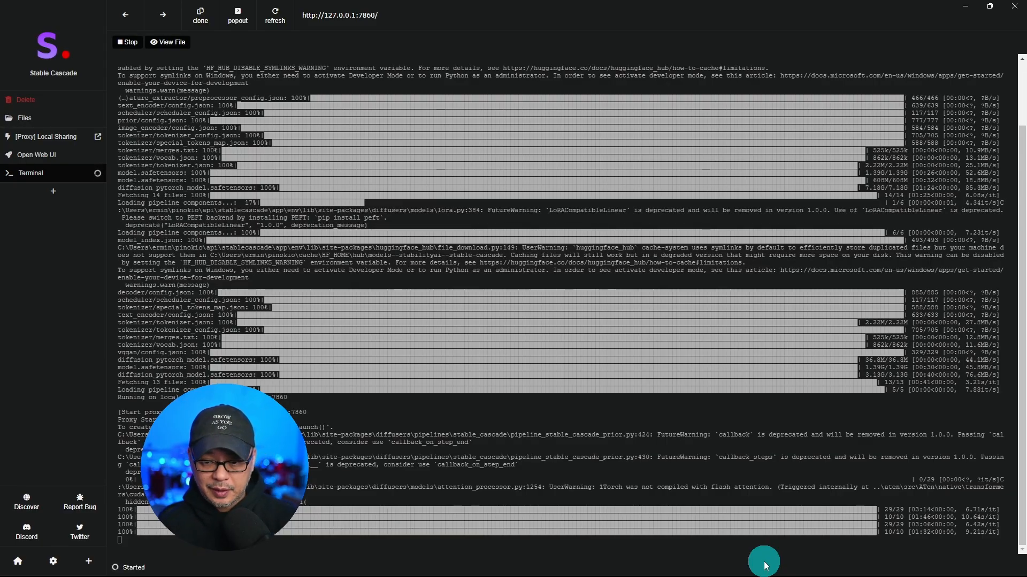
mouse_move(841, 540)
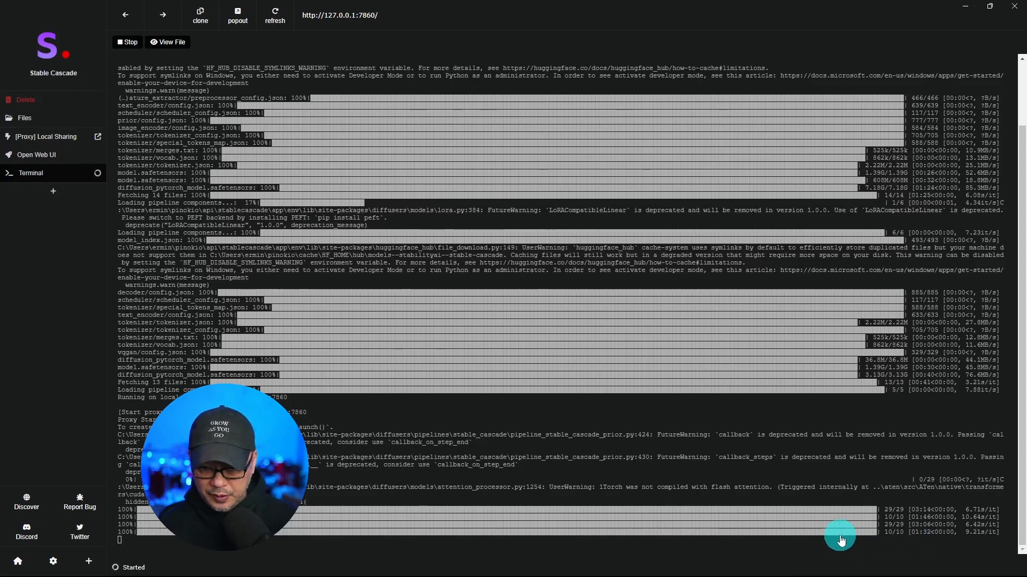